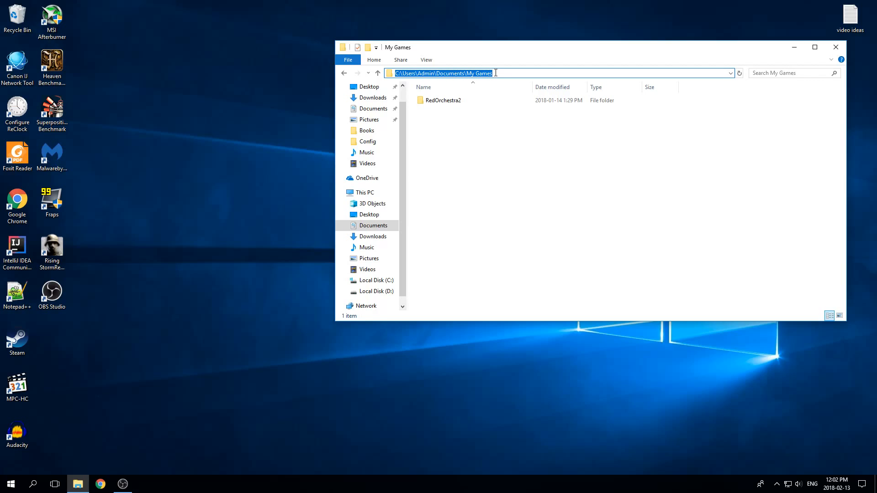
Browse into RedOrchestra2 > ROGame > Config and select the ROEngine file
double_click(444, 99)
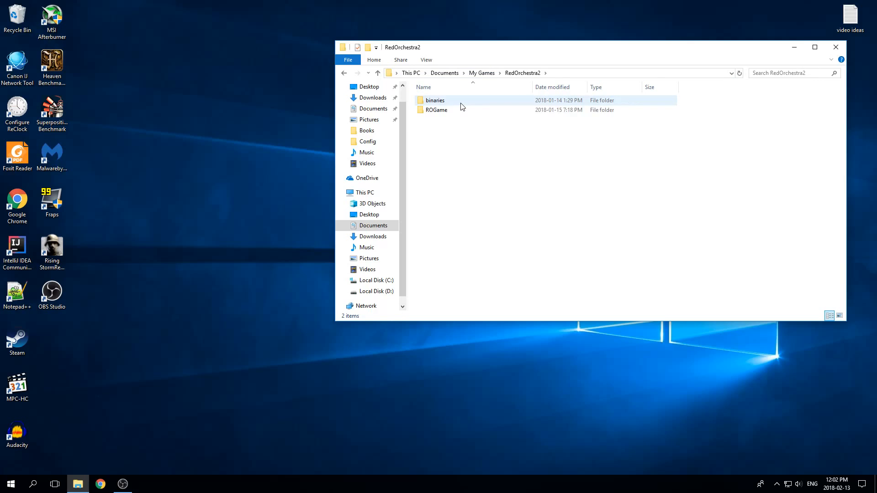
double_click(437, 110)
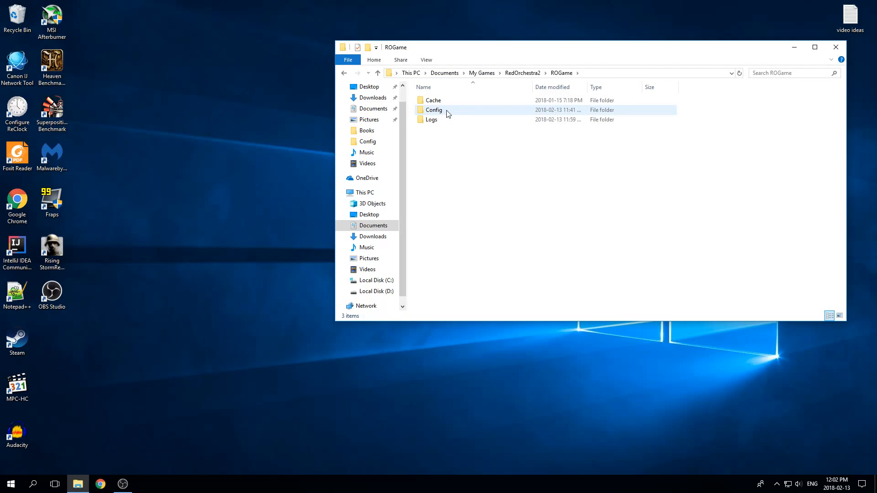
double_click(434, 110)
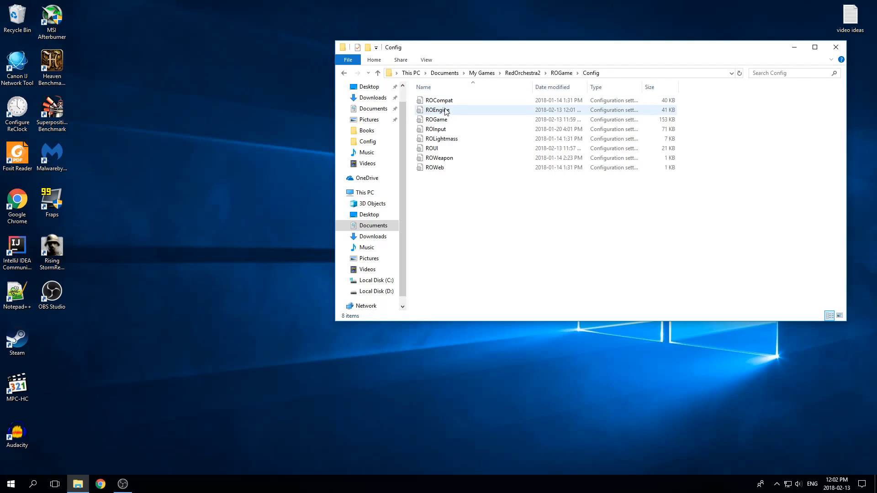
mouse_move(444, 112)
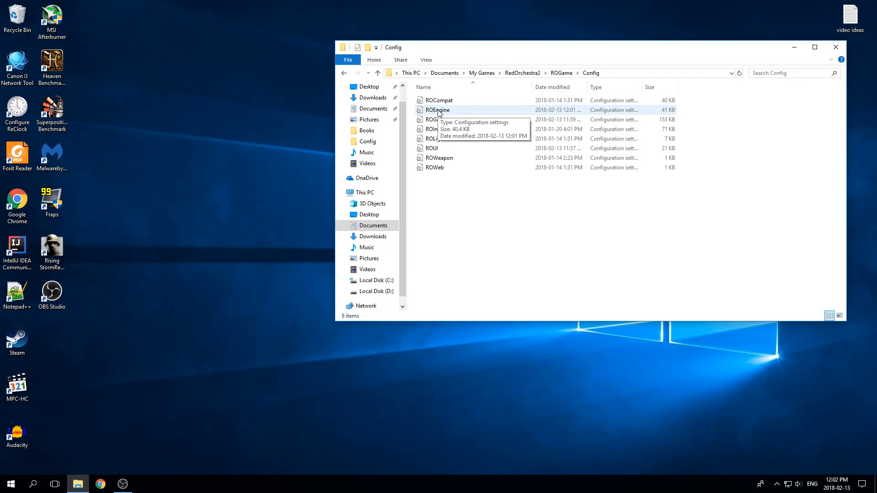
click(437, 110)
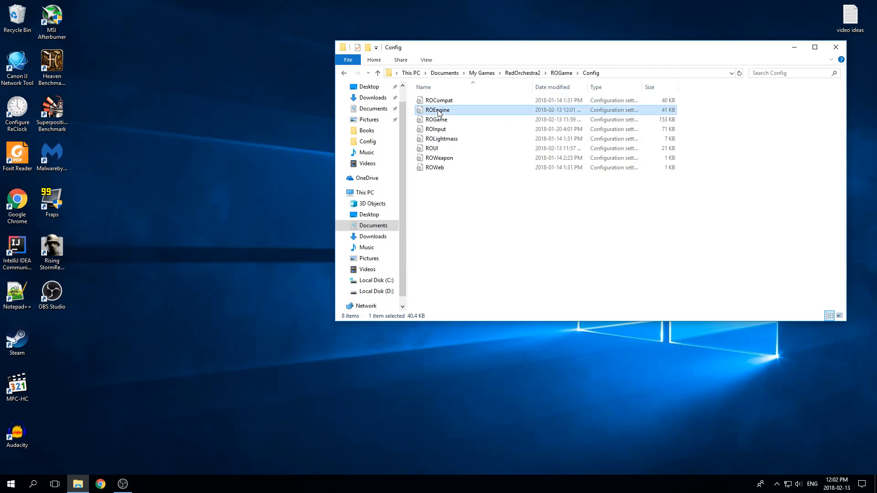
Open ROEngine in Notepad and search it for MaxSmoothedFrameRate, locating the 144.000000 line
double_click(436, 109)
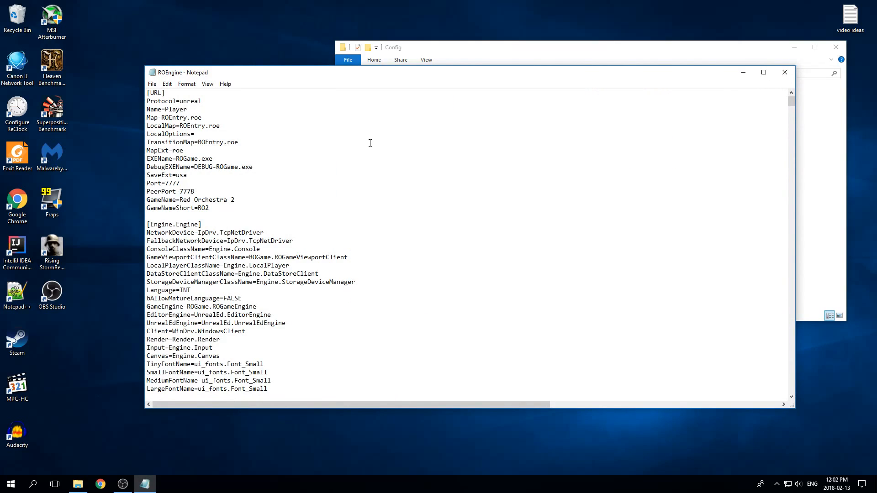
text(MaxSmoothedF)
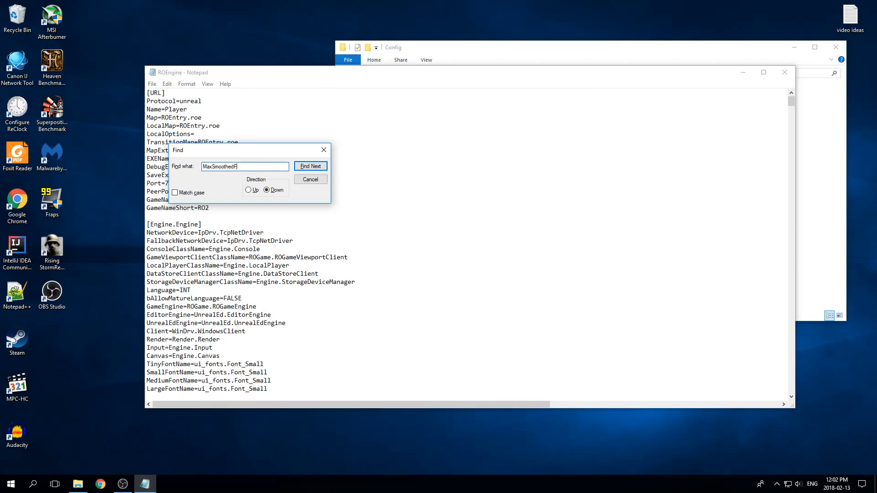
text(rameRate)
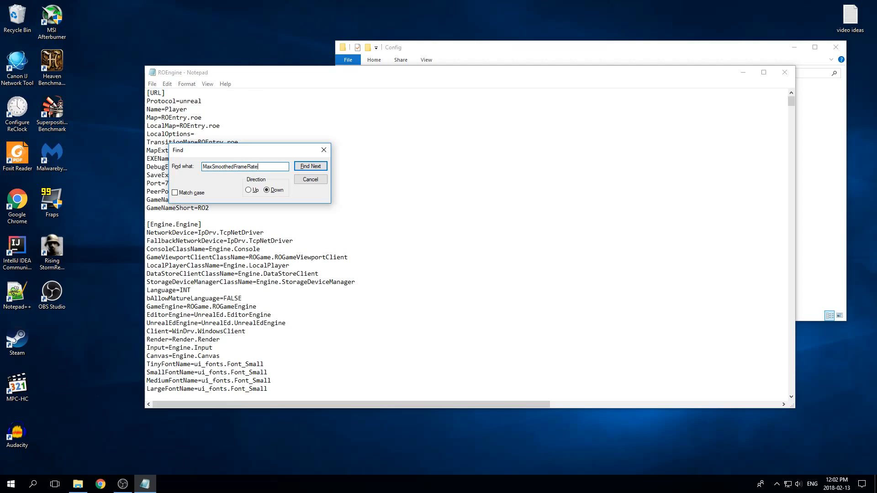
click(311, 165)
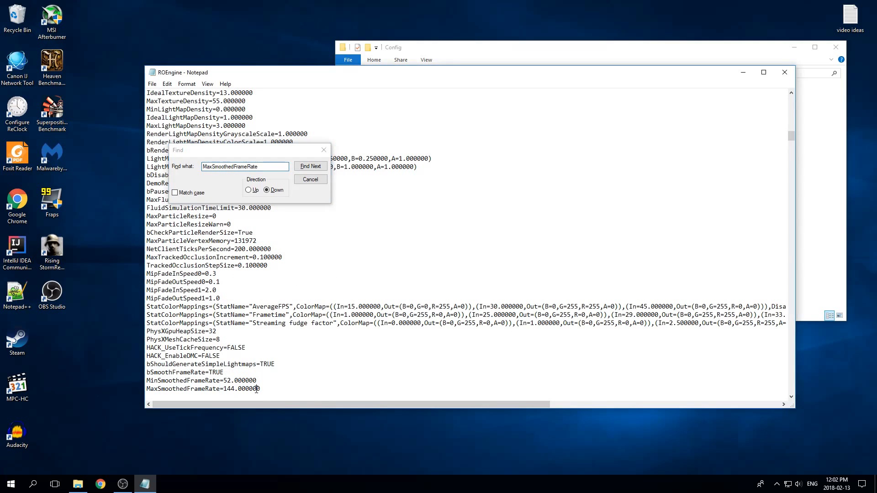
click(311, 166)
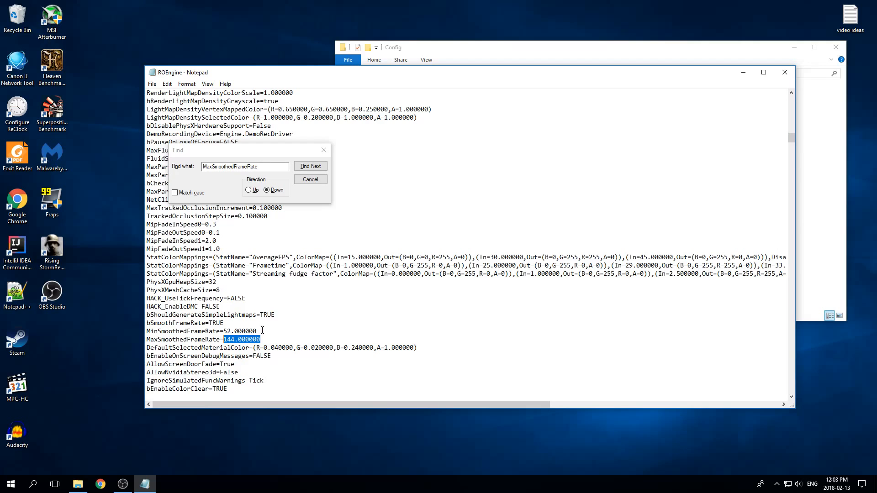
Close the search, add MaxSmoothedFrameRate=144 under [ROGame.ROGameEngine], then save and close ROEngine
click(310, 166)
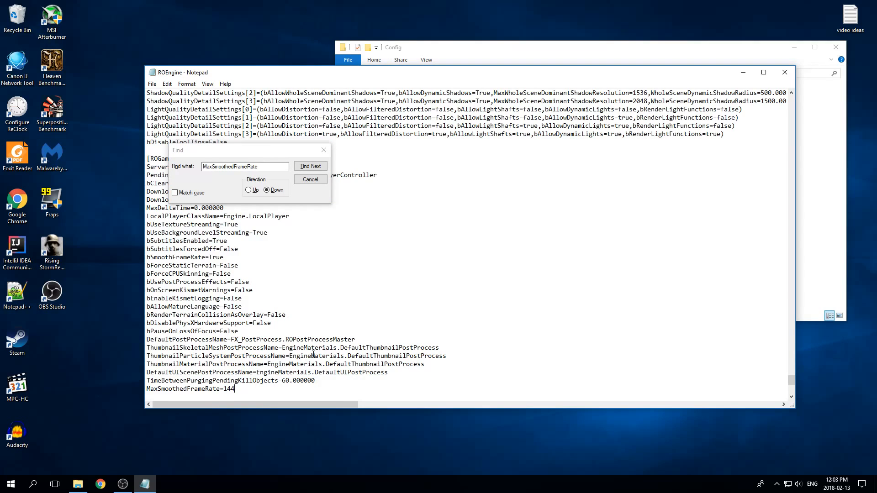
click(311, 179)
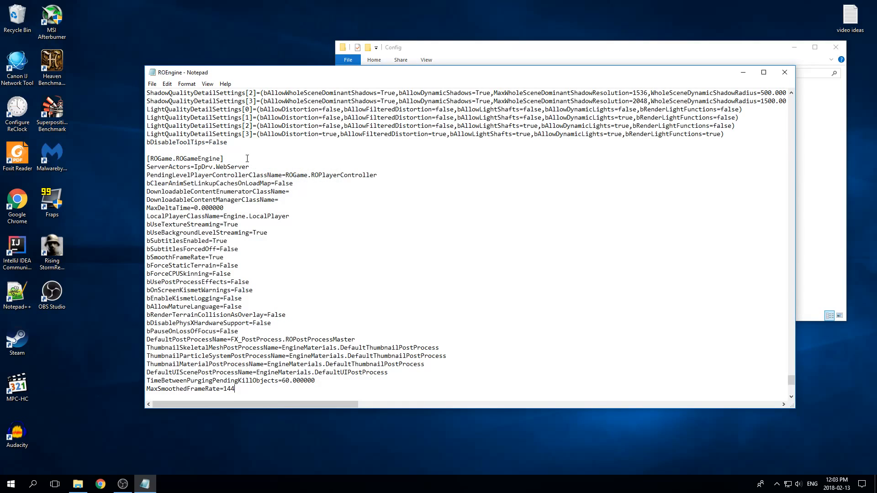
double_click(187, 117)
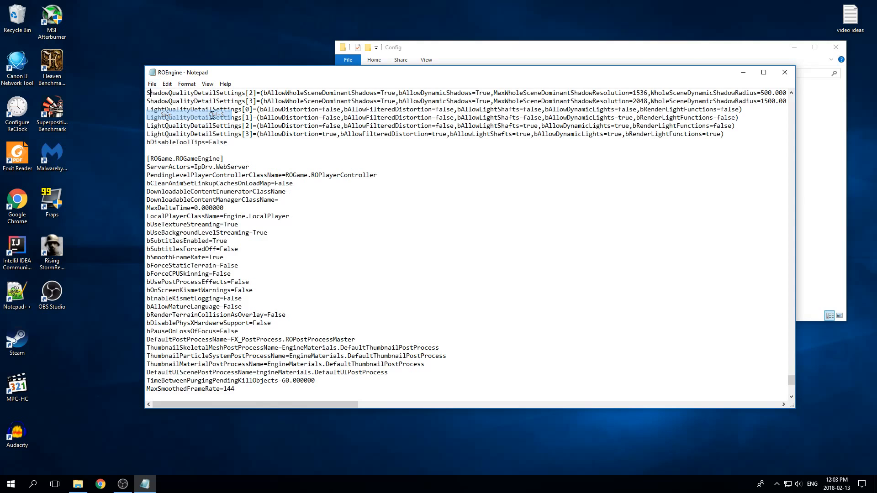
click(785, 72)
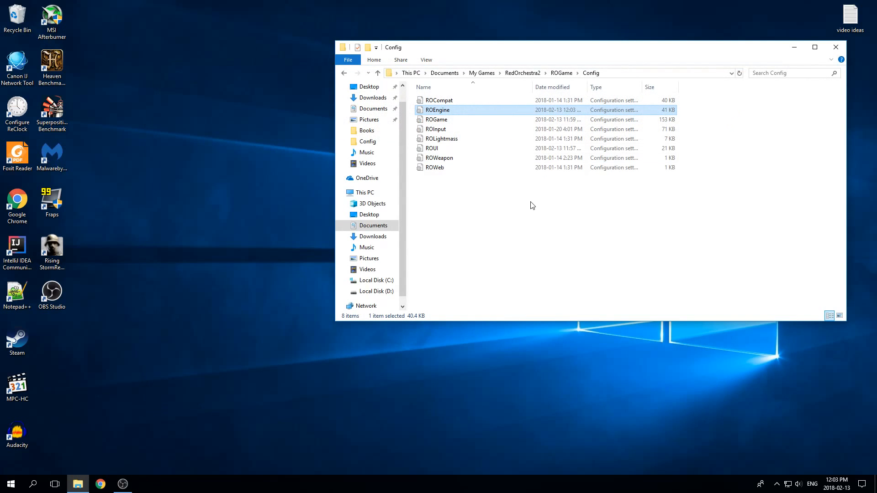
mouse_move(109, 245)
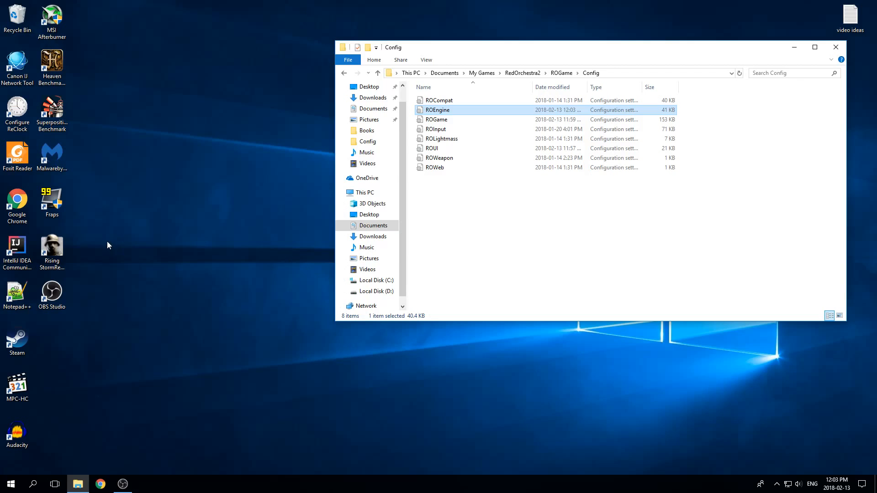
Launch Rising Storm from its desktop shortcut
click(52, 248)
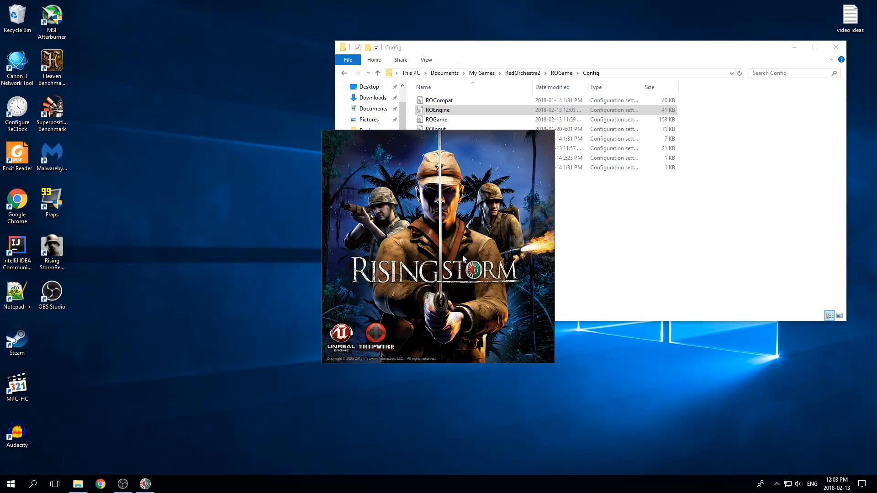
mouse_move(355, 161)
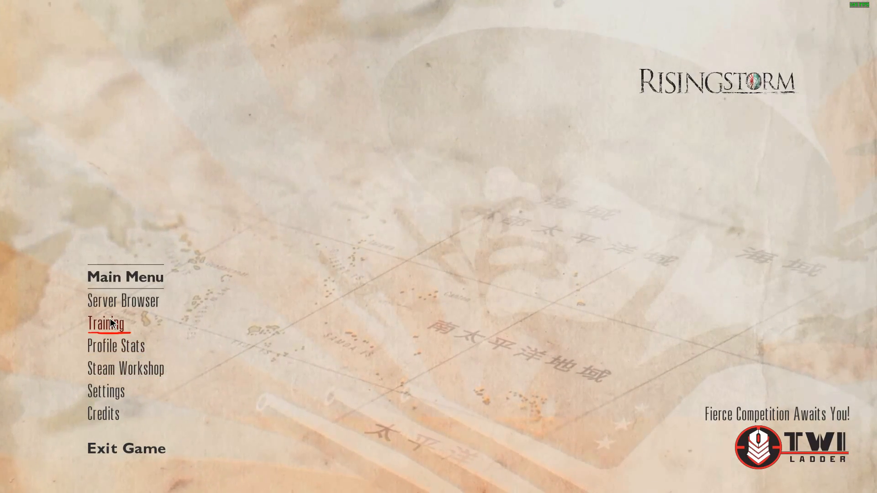
Start a Rising Storm training mission, play its opening, then pause it
click(106, 323)
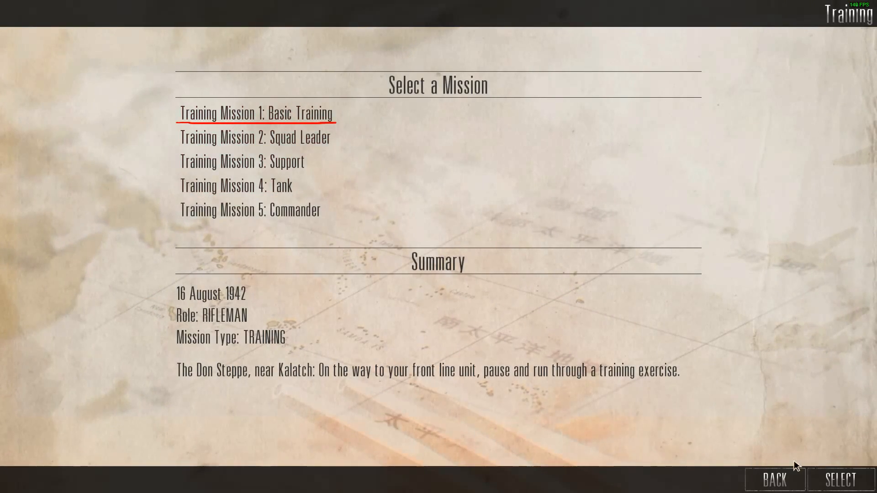
mouse_move(280, 162)
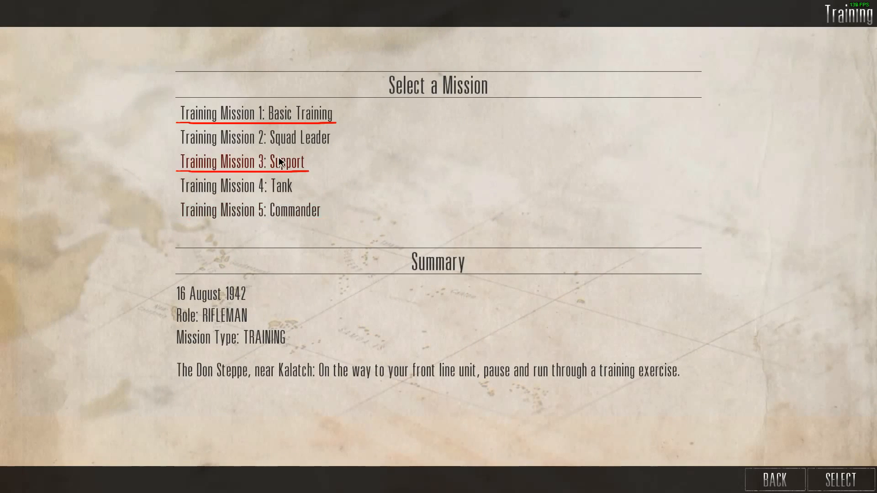
click(839, 480)
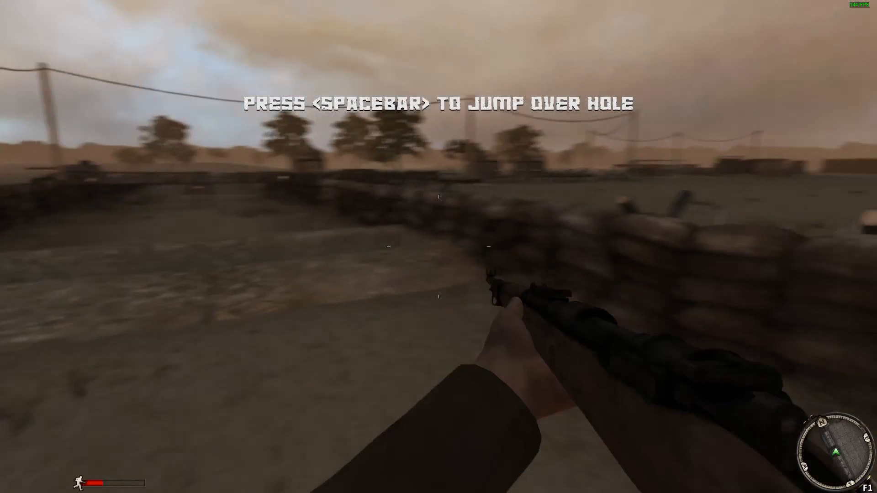
key(space)
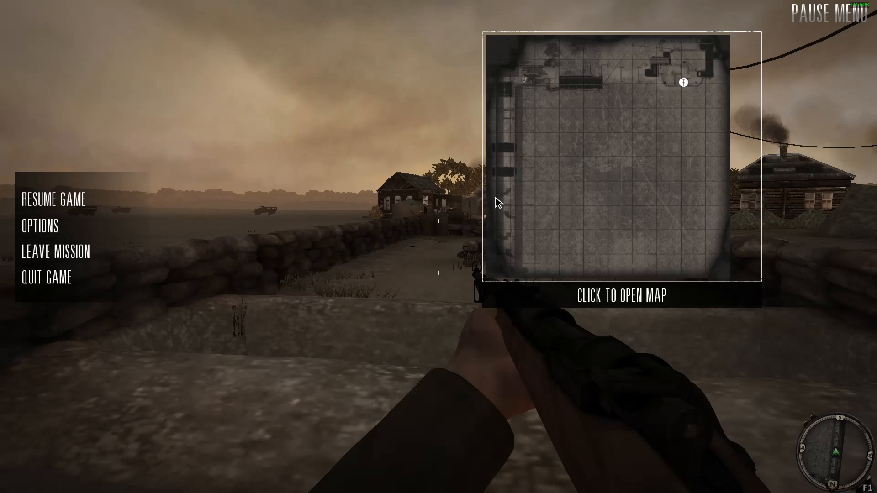
mouse_move(204, 300)
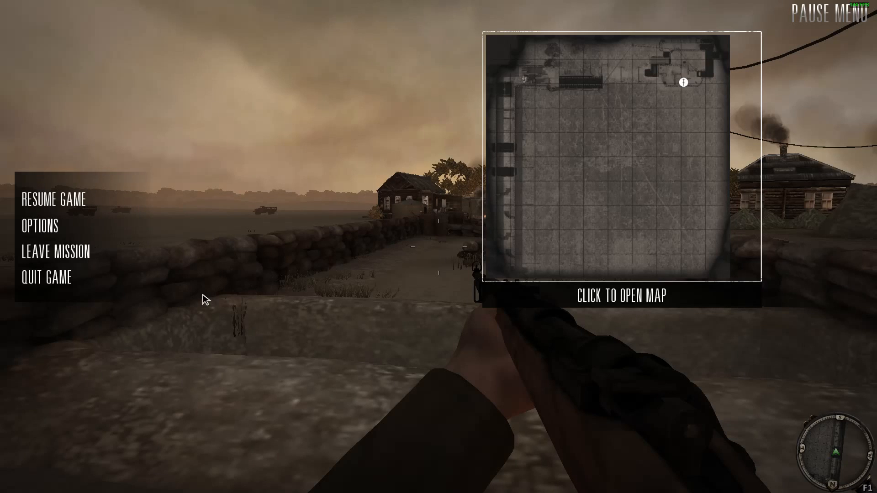